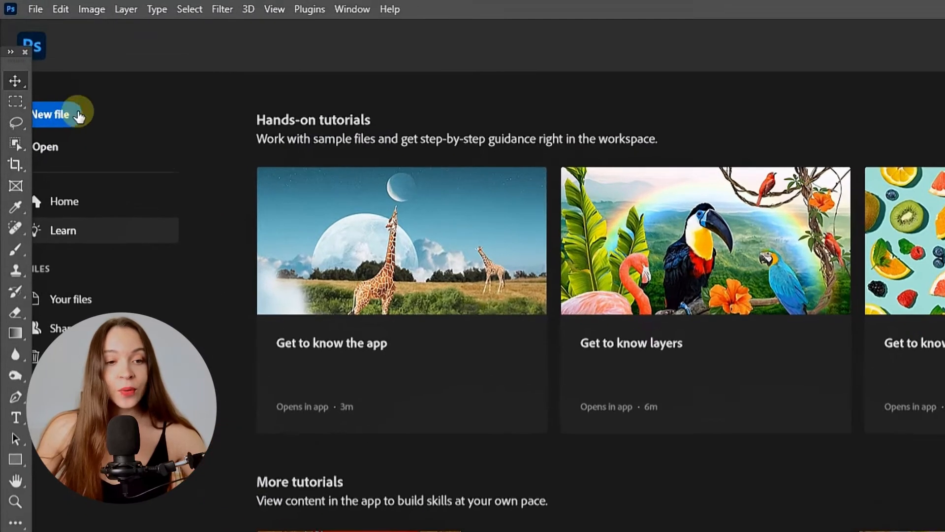
Create a new 2160 × 2700 px document at 300 ppi with artboards enabled.
{"action": "left_click", "coordinate": [51, 114]}
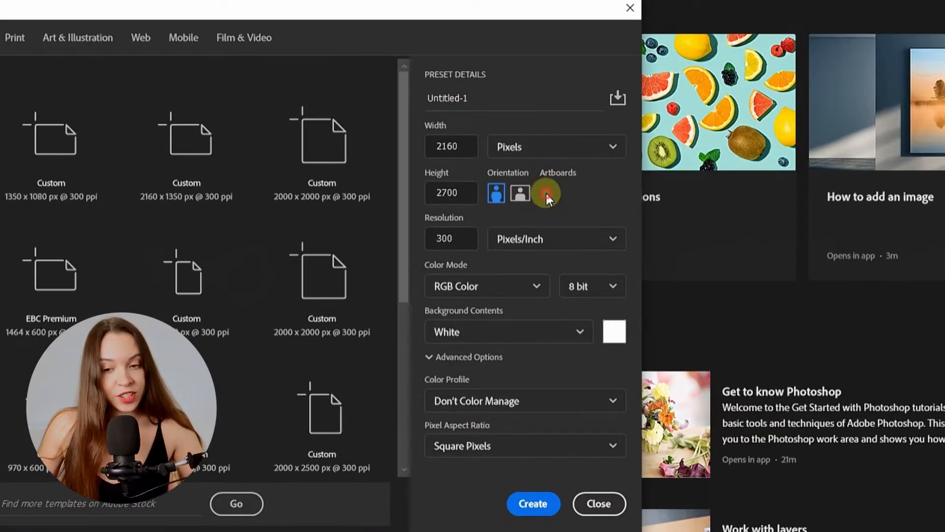
{"action": "left_click", "coordinate": [545, 192]}
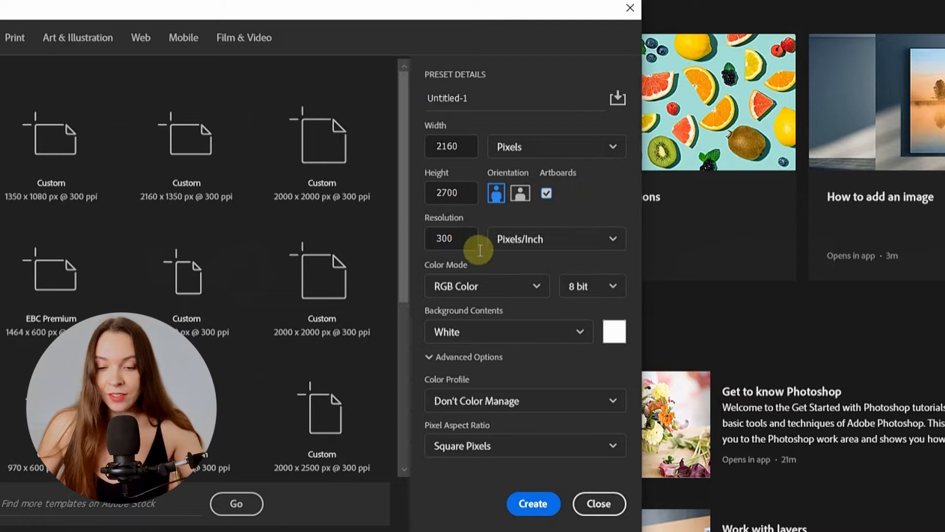
{"action": "left_click", "coordinate": [451, 239]}
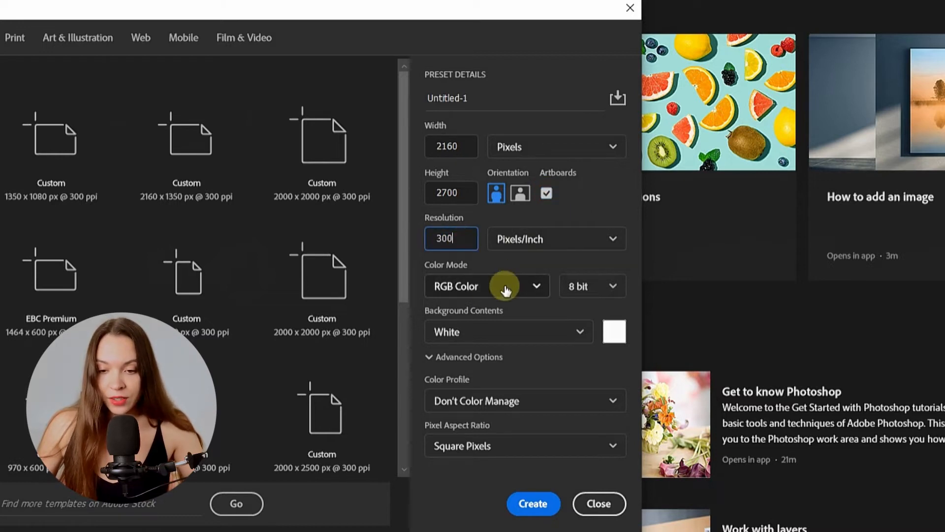
{"action": "mouse_move", "coordinate": [522, 479]}
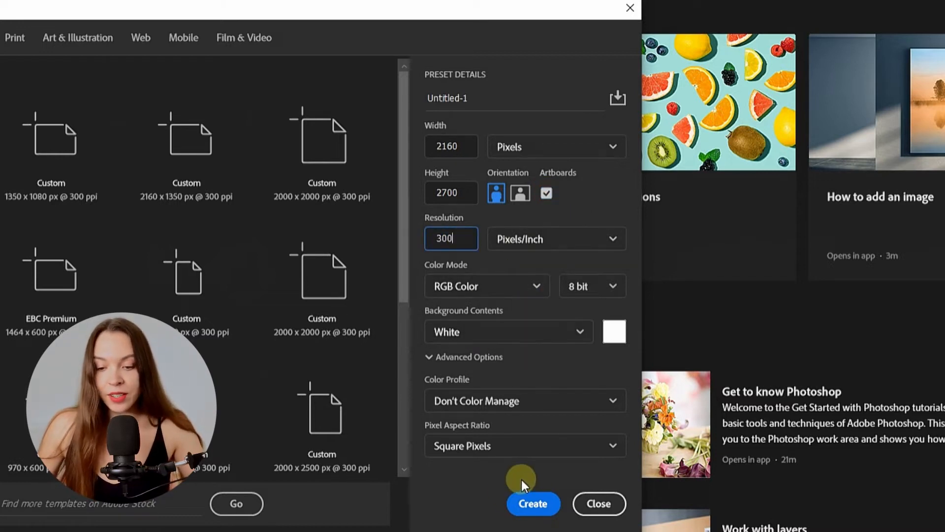
{"action": "left_click", "coordinate": [533, 503]}
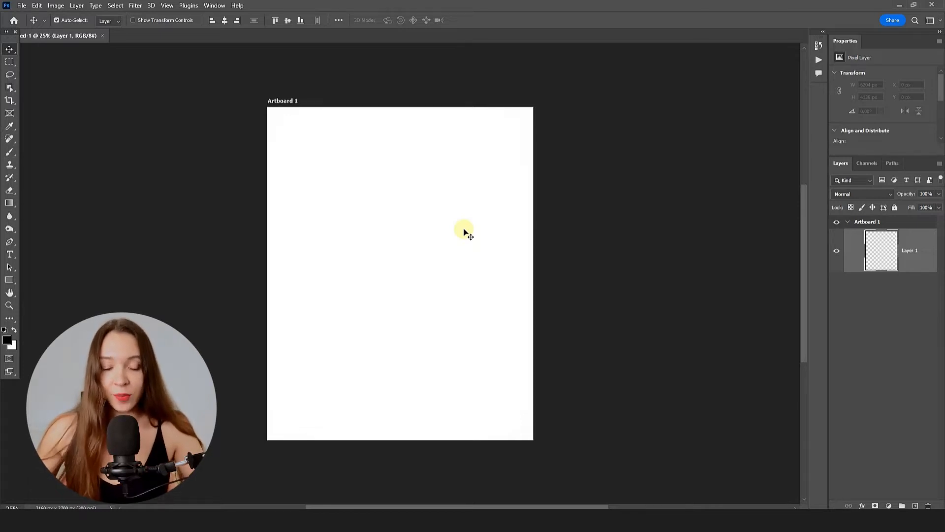
{"action": "mouse_move", "coordinate": [470, 211]}
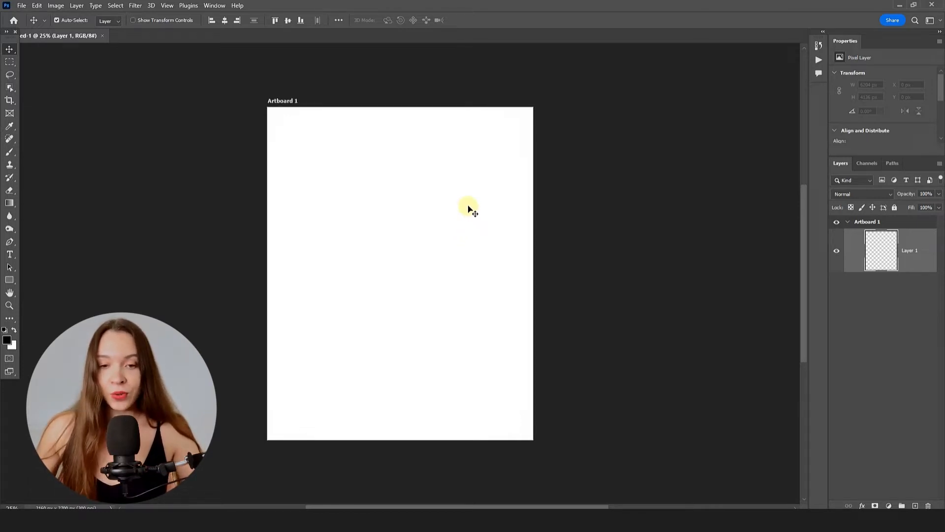
{"action": "mouse_move", "coordinate": [297, 100]}
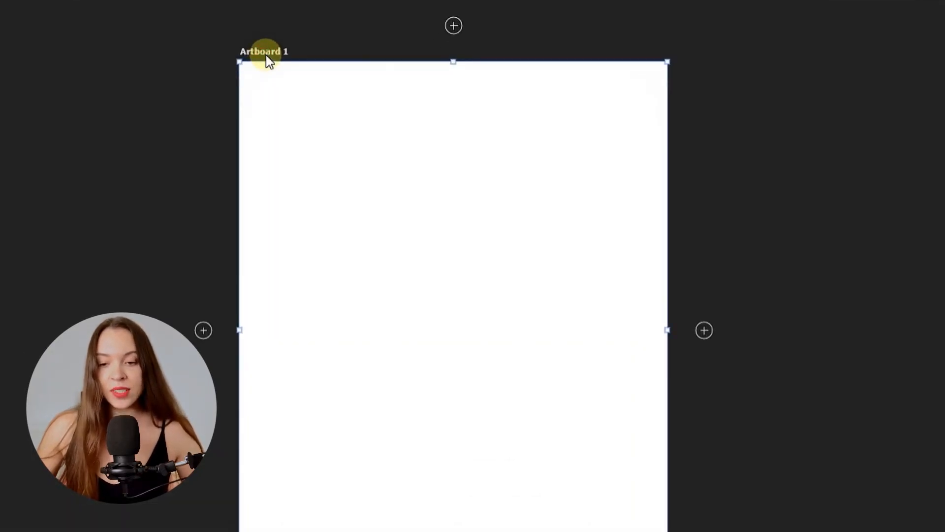
{"action": "mouse_move", "coordinate": [704, 334]}
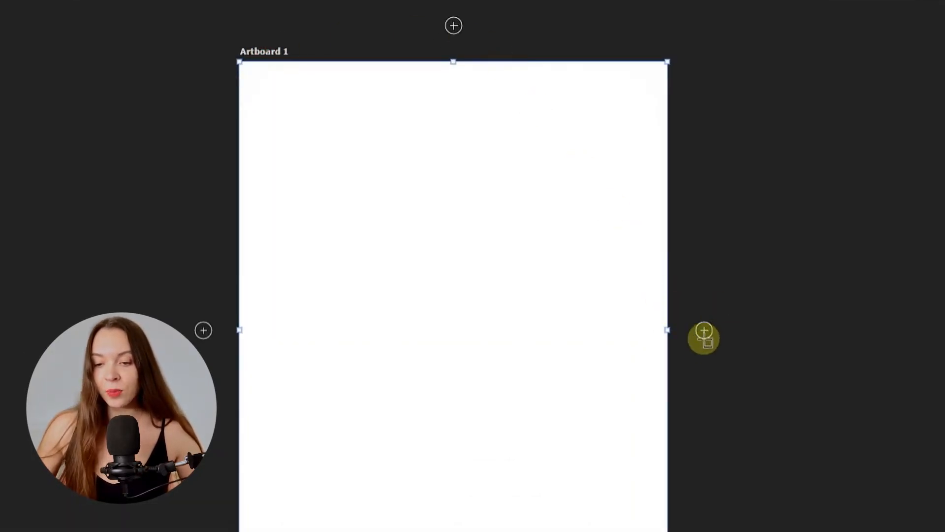
Add an identical 2160 × 2700 px artboard to the right of Artboard 1.
{"action": "left_click", "coordinate": [704, 338]}
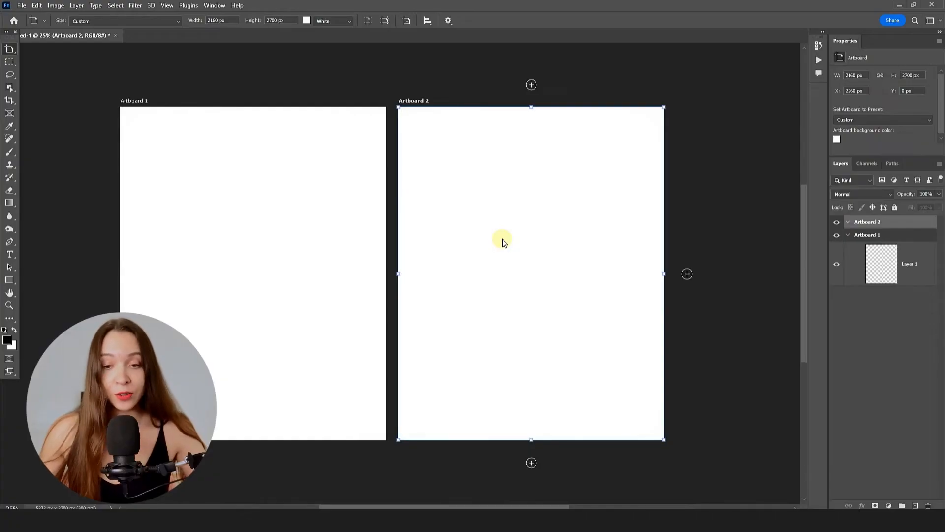
{"action": "mouse_move", "coordinate": [423, 114]}
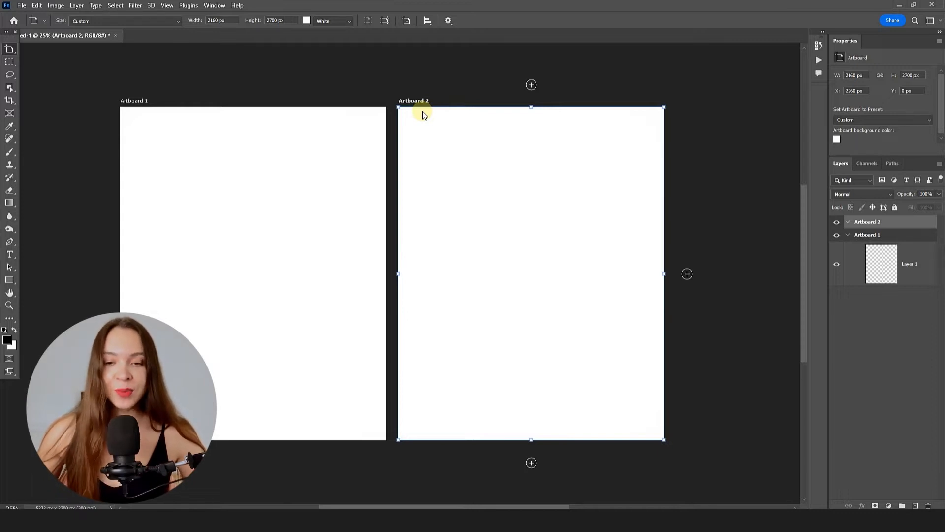
{"action": "mouse_move", "coordinate": [425, 112]}
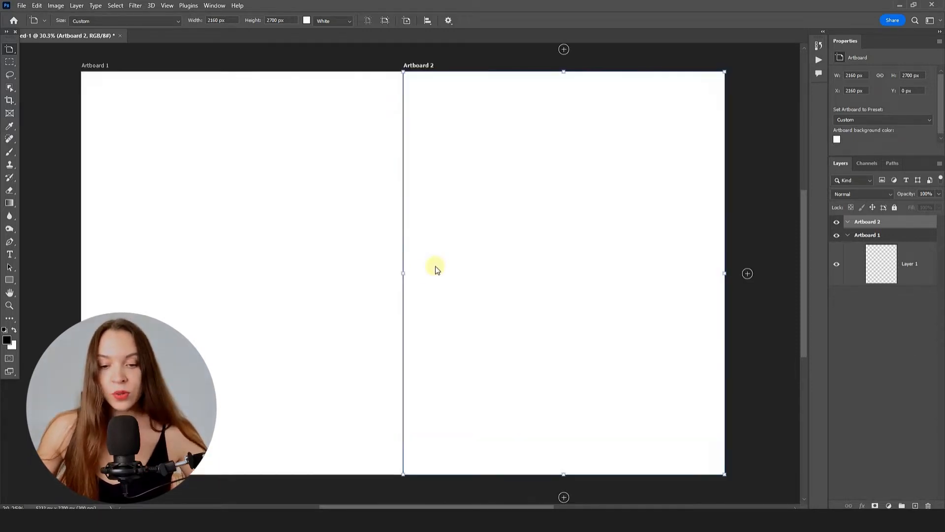
{"action": "mouse_move", "coordinate": [439, 301]}
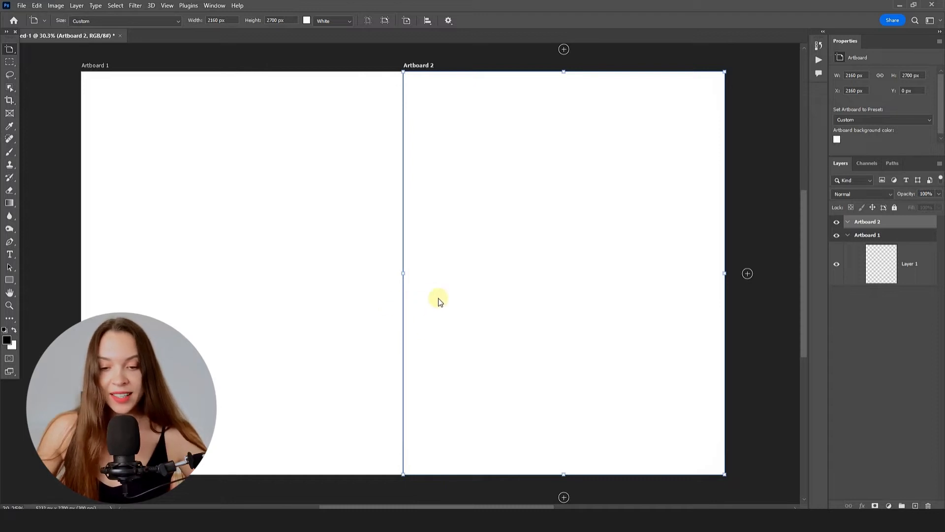
{"action": "mouse_move", "coordinate": [429, 302]}
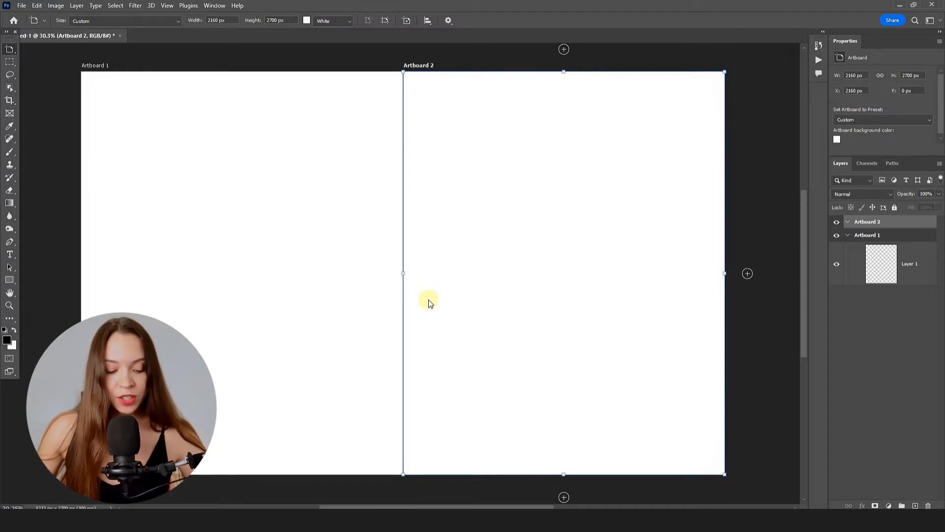
Zoom the view to check Artboard 2 sits flush against Artboard 1 at X 2160 px.
{"action": "key", "text": "alt"}
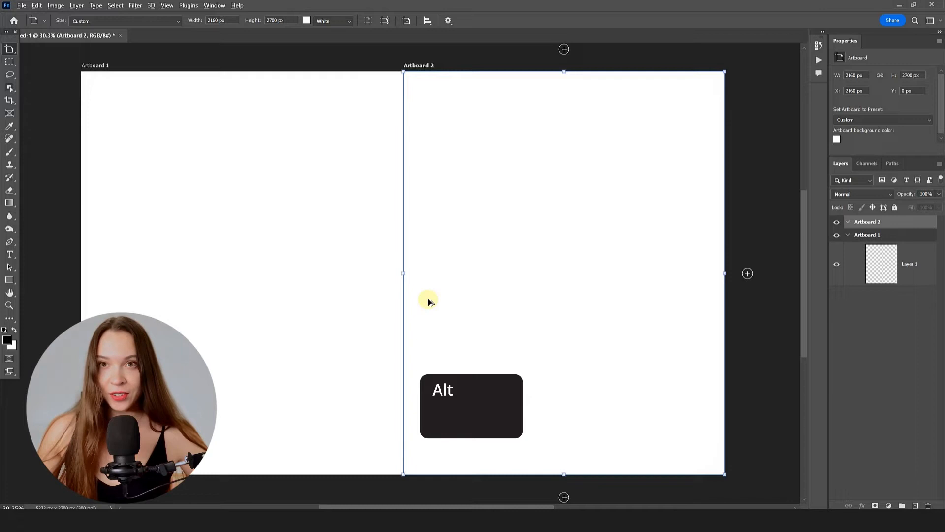
{"action": "scroll", "scroll_direction": "up", "scroll_amount": 3}
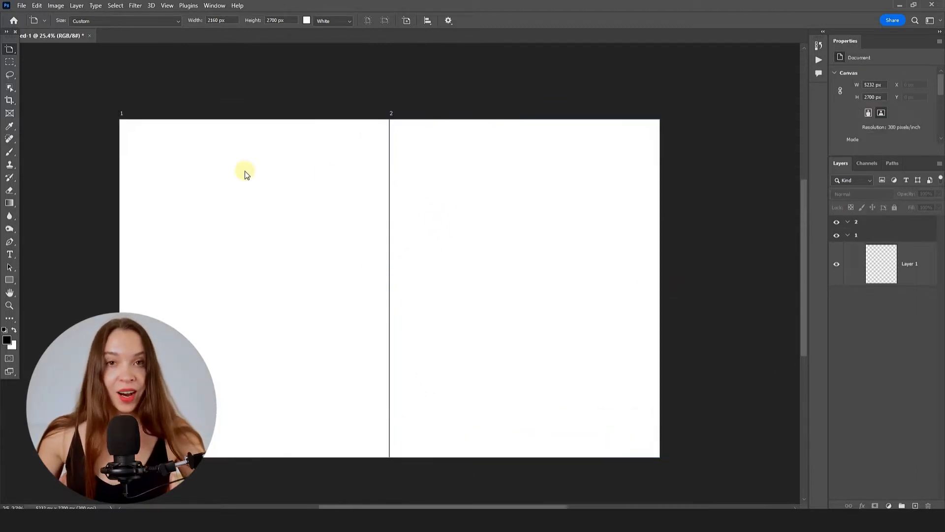
{"action": "mouse_move", "coordinate": [136, 114]}
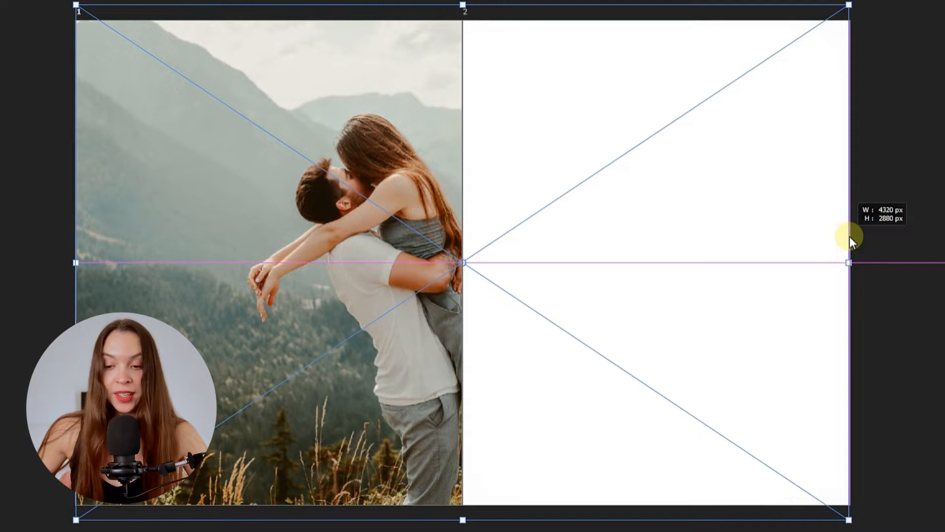
{"action": "mouse_move", "coordinate": [506, 253]}
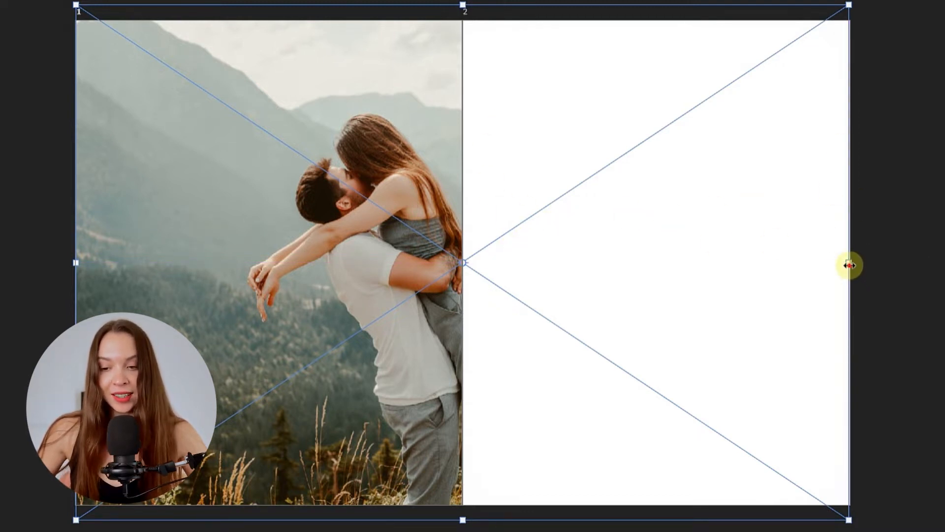
{"action": "mouse_move", "coordinate": [736, 254]}
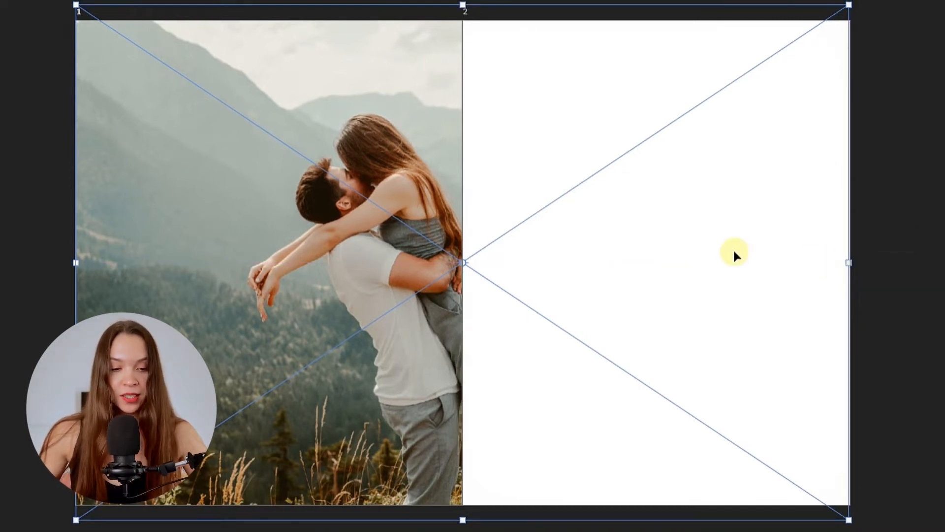
Commit the couple photo's transform so it fills artboard 1 and extends rightward.
{"action": "key", "text": "Enter"}
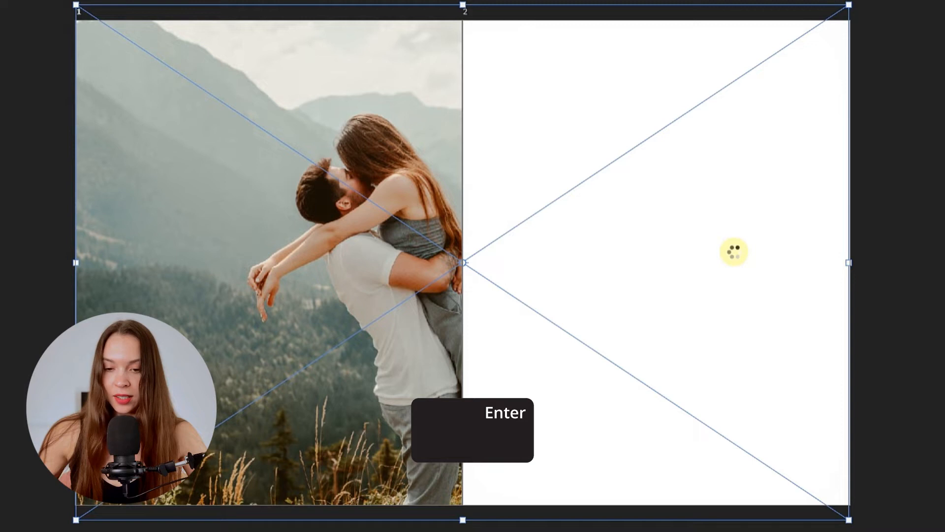
{"action": "key", "text": "Enter"}
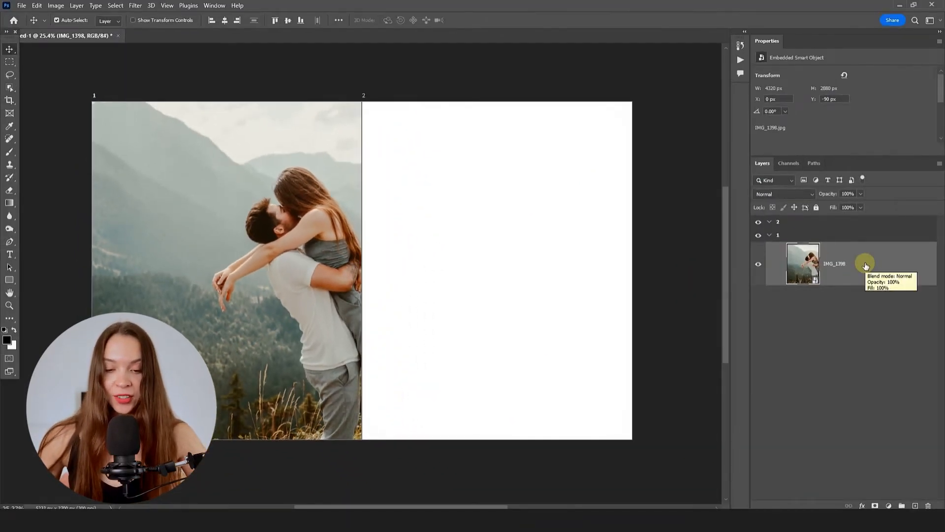
{"action": "mouse_move", "coordinate": [844, 316]}
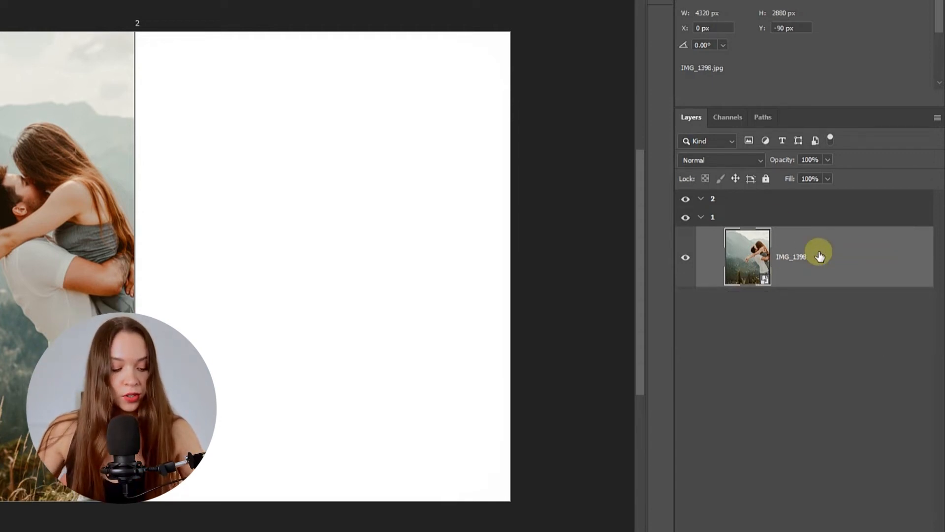
Duplicate the IMG_1398 photo layer with Ctrl+J for use in artboard 2.
{"action": "key", "text": "ctrl+j"}
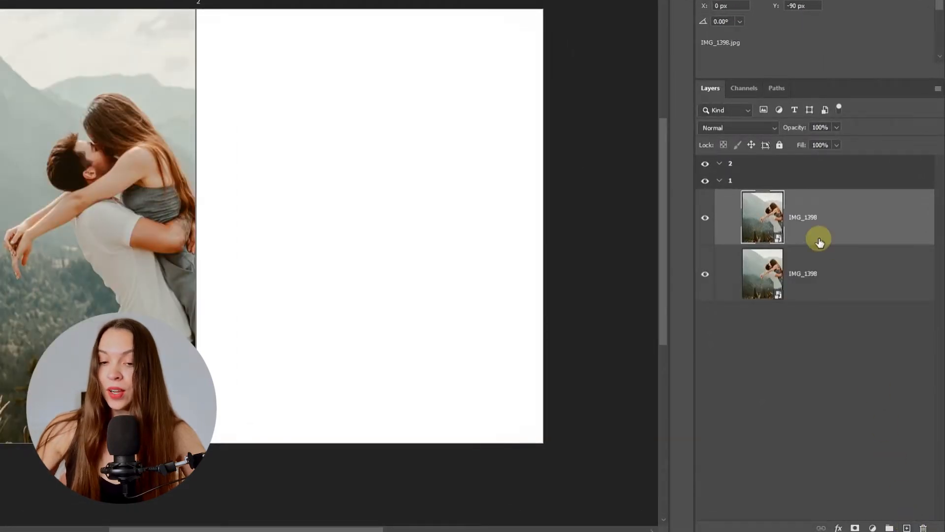
{"action": "mouse_move", "coordinate": [838, 228]}
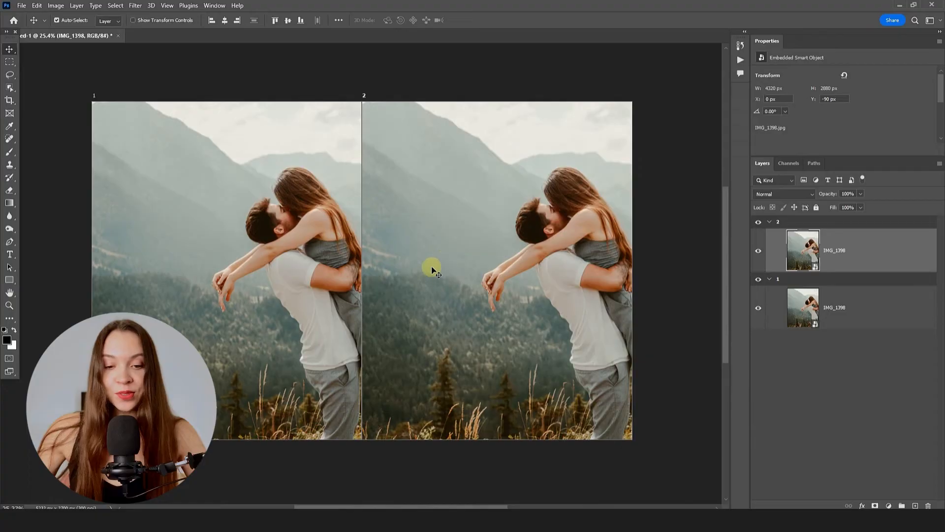
{"action": "mouse_move", "coordinate": [515, 292]}
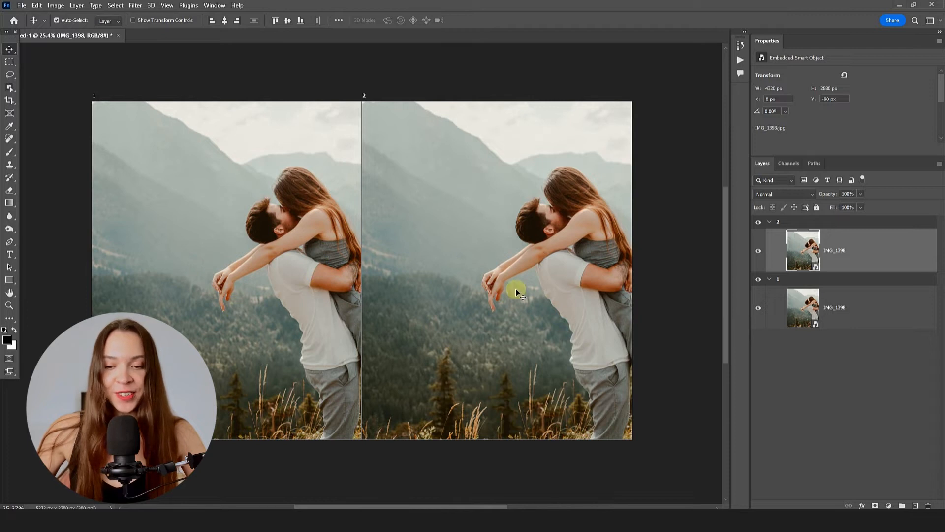
{"action": "mouse_move", "coordinate": [577, 251]}
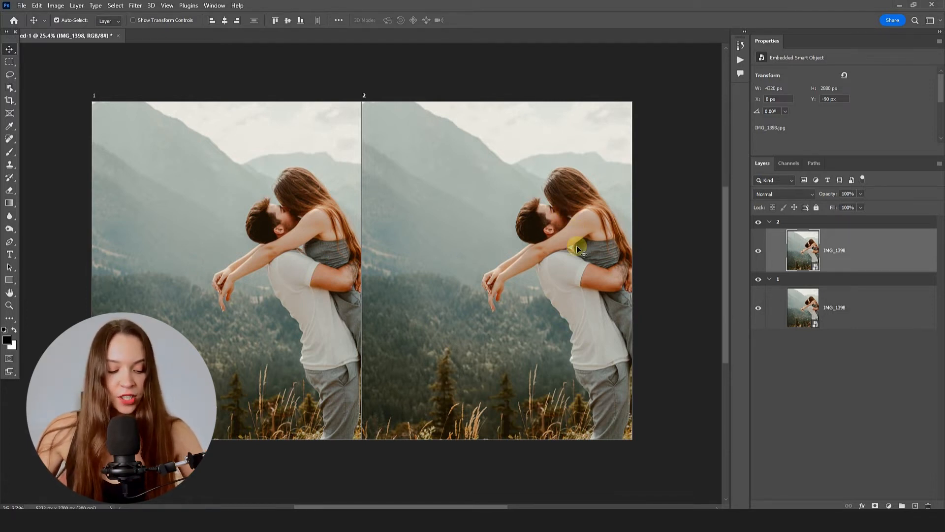
Free-transform the photo copy in artboard 2 left to X −2160 px for a seamless join.
{"action": "key", "text": "ctrl+t"}
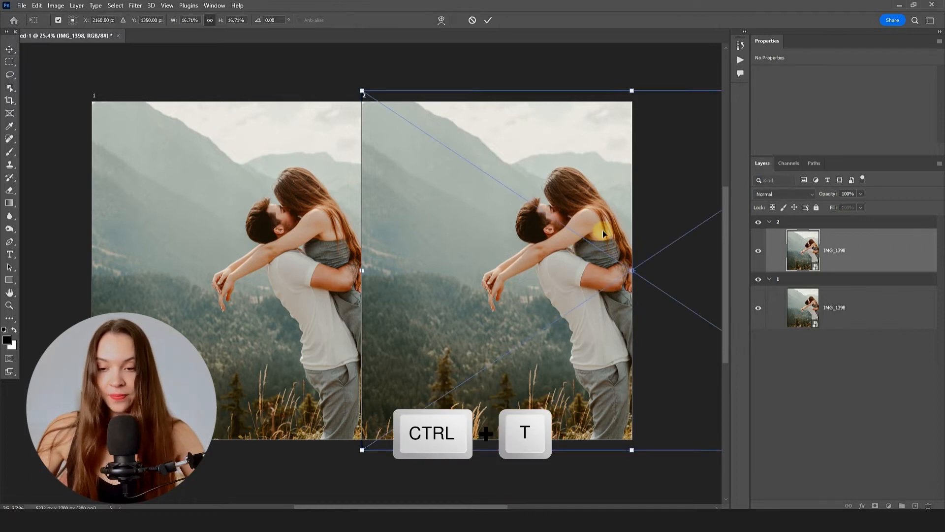
{"action": "key", "text": "shift"}
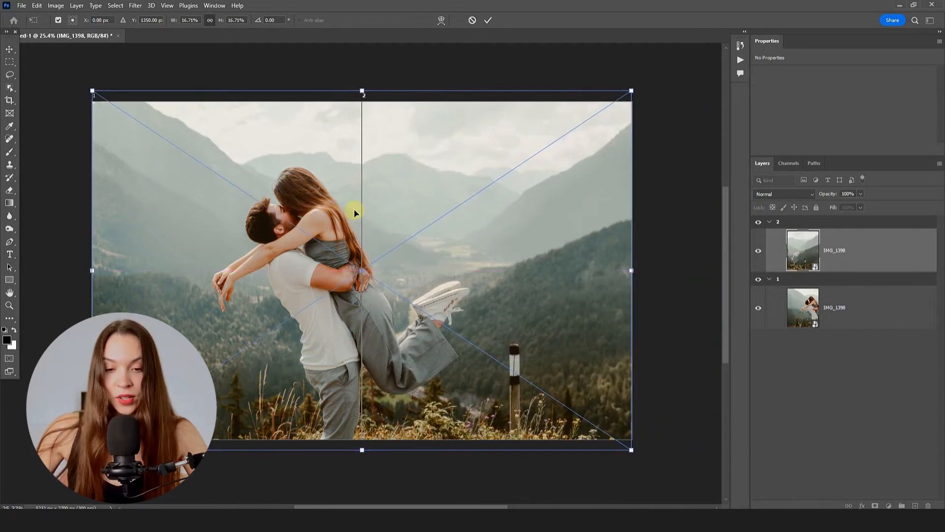
{"action": "key", "text": "enter"}
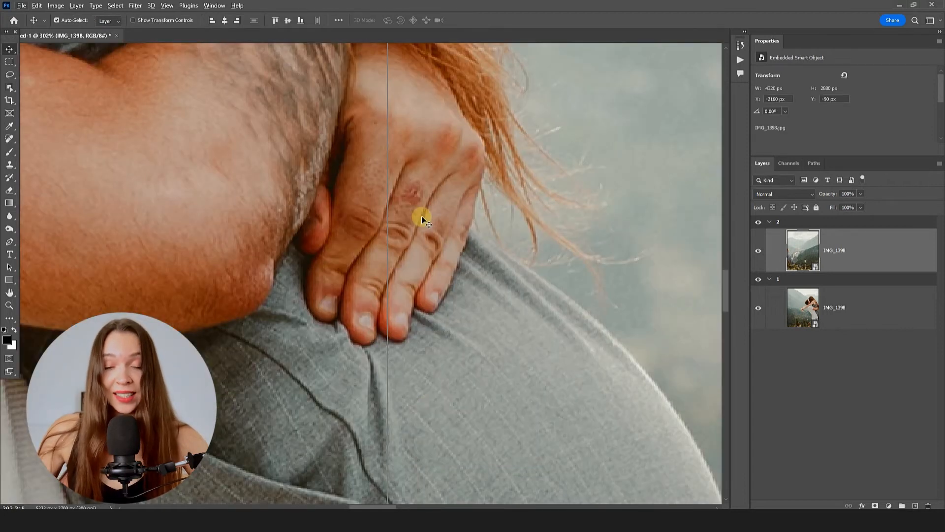
{"action": "mouse_move", "coordinate": [383, 178]}
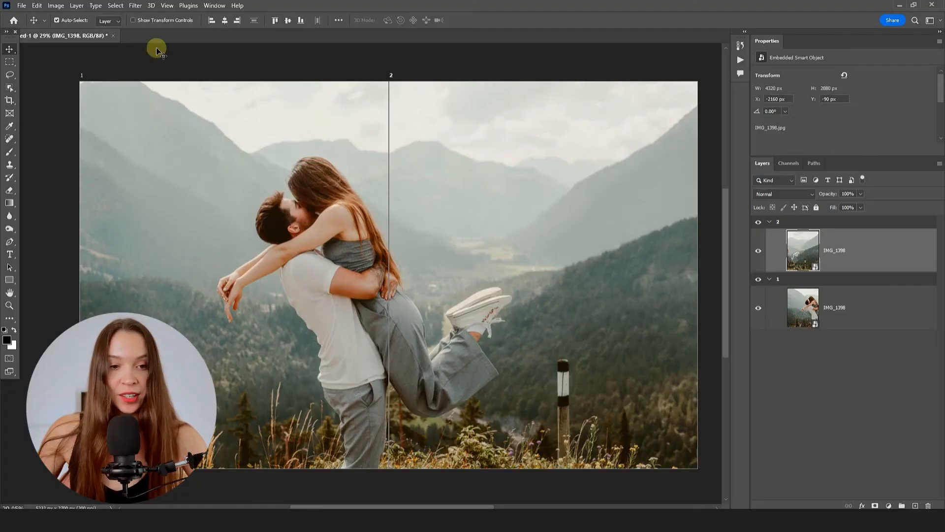
Bring up Export As from the File menu to export both artboards as JPGs.
{"action": "left_click", "coordinate": [20, 6]}
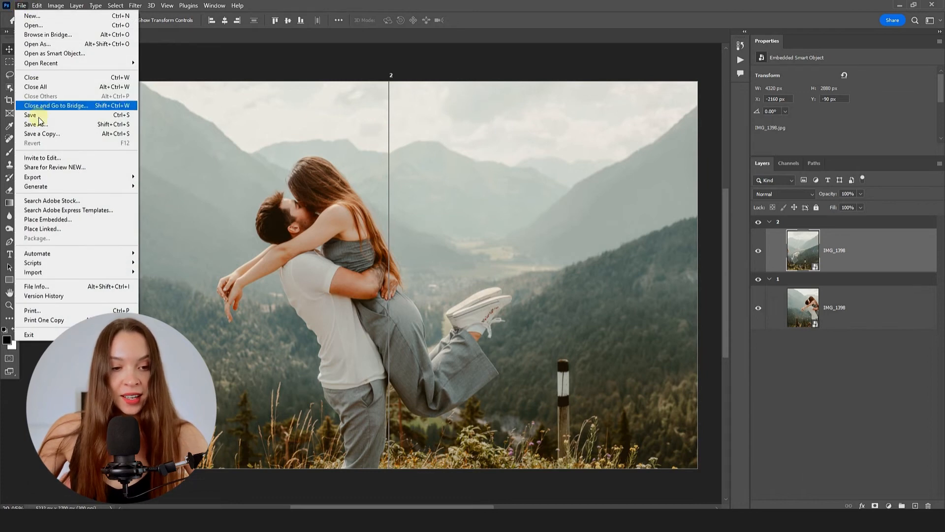
{"action": "left_click", "coordinate": [31, 177]}
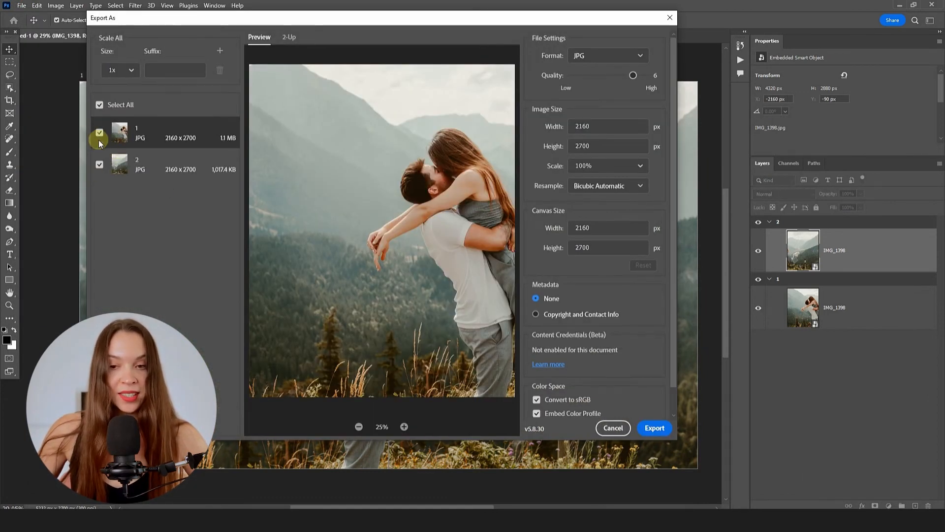
{"action": "mouse_move", "coordinate": [281, 151]}
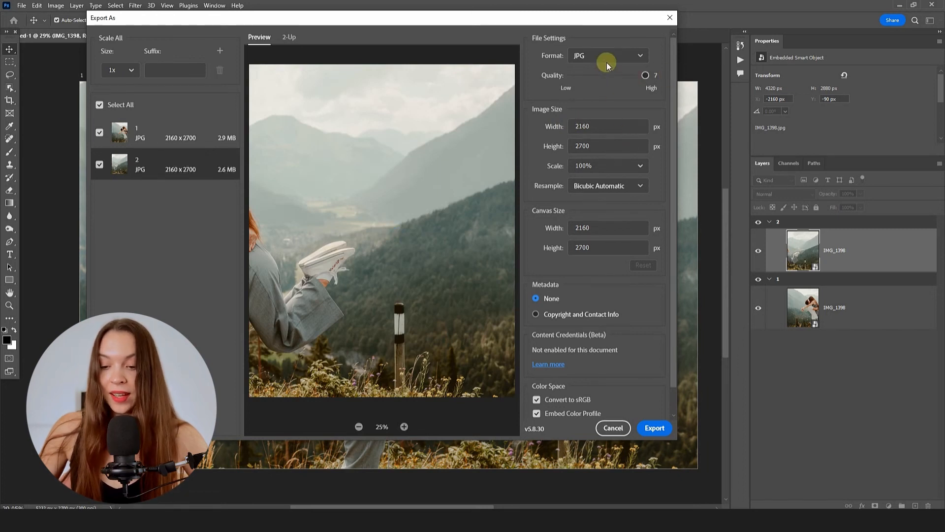
{"action": "mouse_move", "coordinate": [653, 428]}
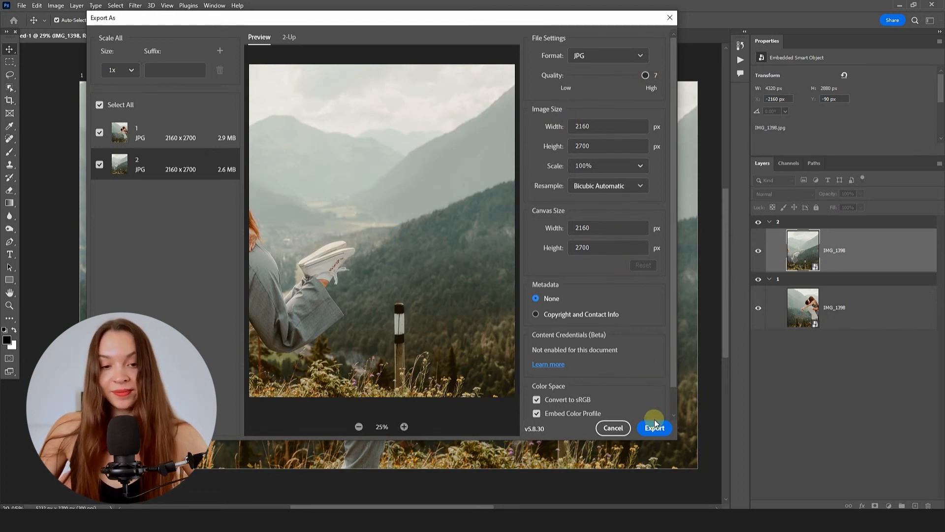